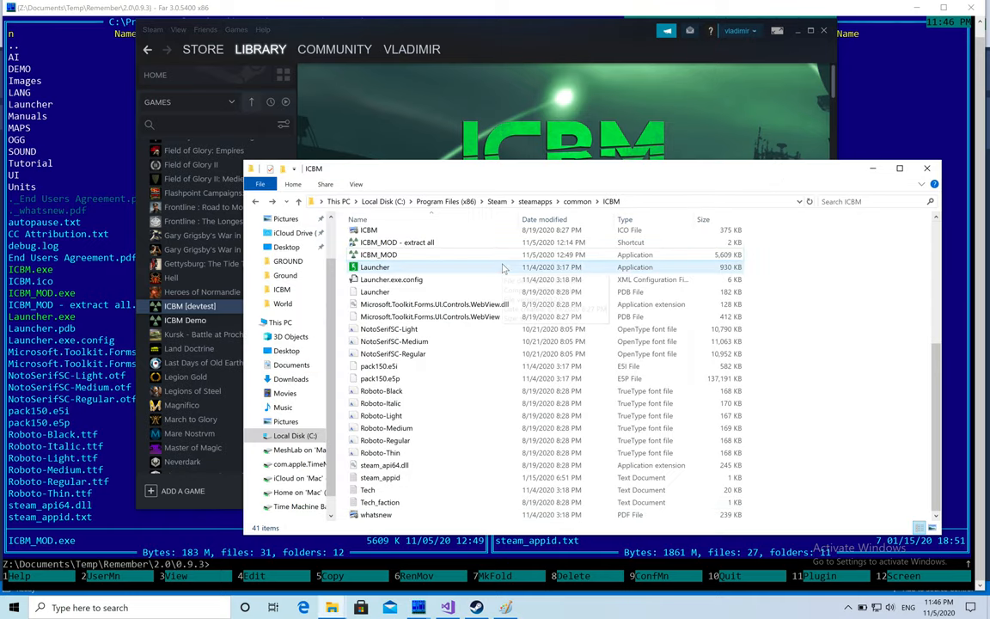
mouse_move(395, 266)
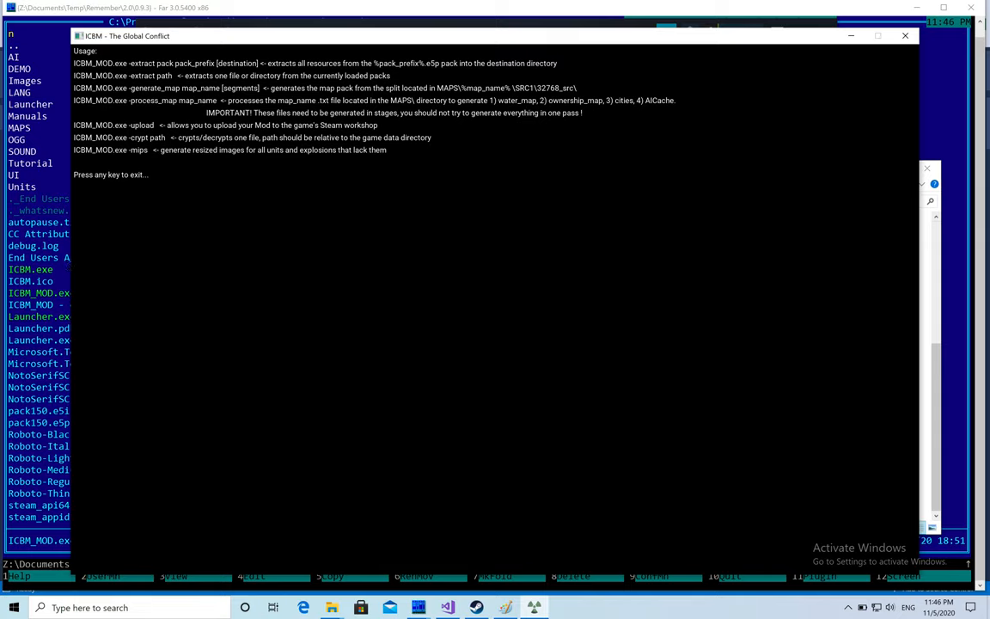
mouse_move(69, 135)
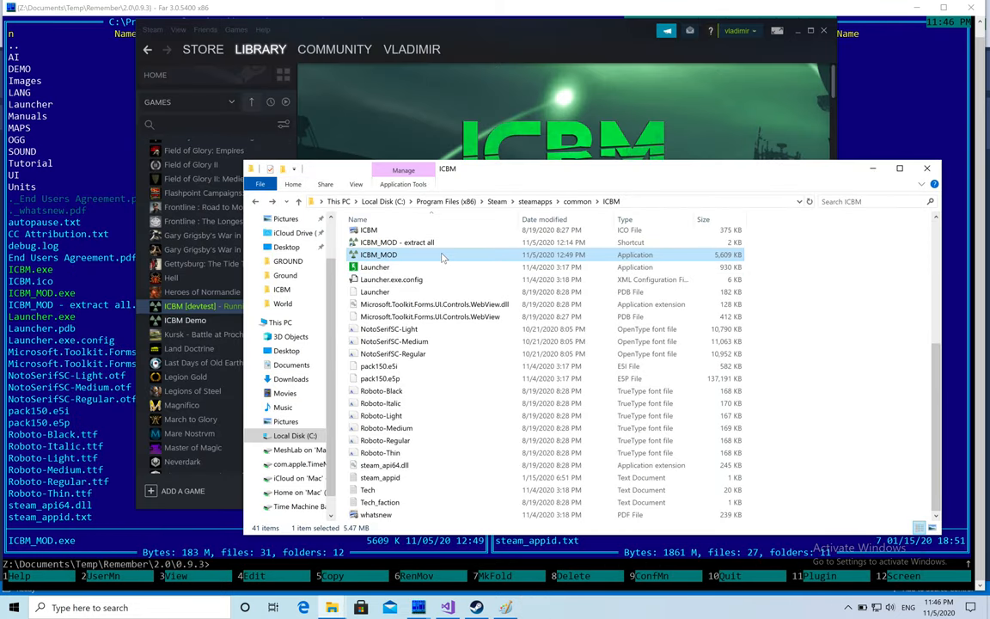
Create an 'ICBM_MOD - upload' shortcut from ICBM_MOD.exe and view its Properties
right_click(378, 255)
type("ICBM_MOD - upload")
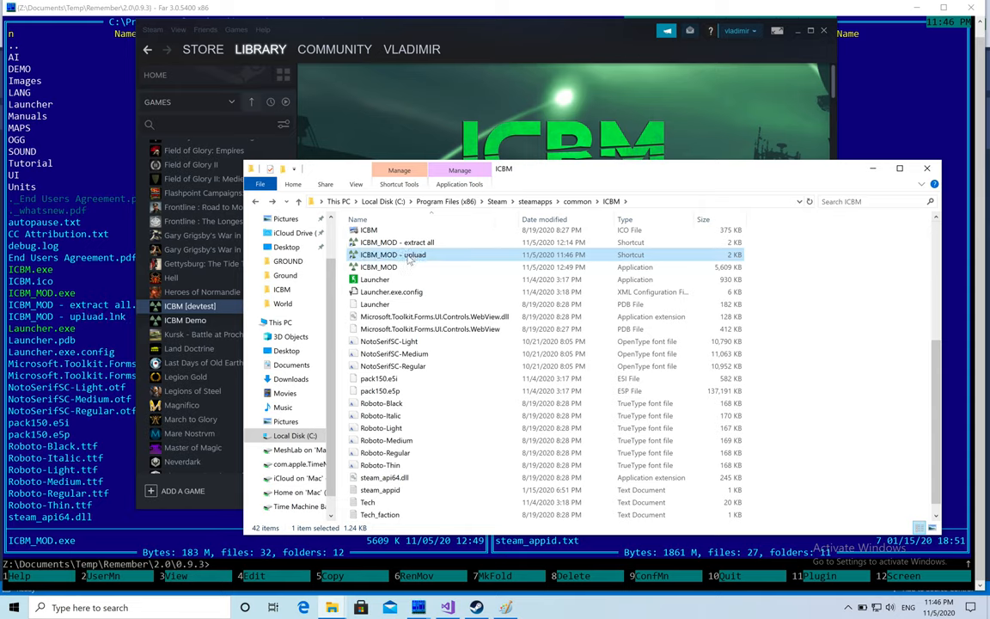
right_click(392, 254)
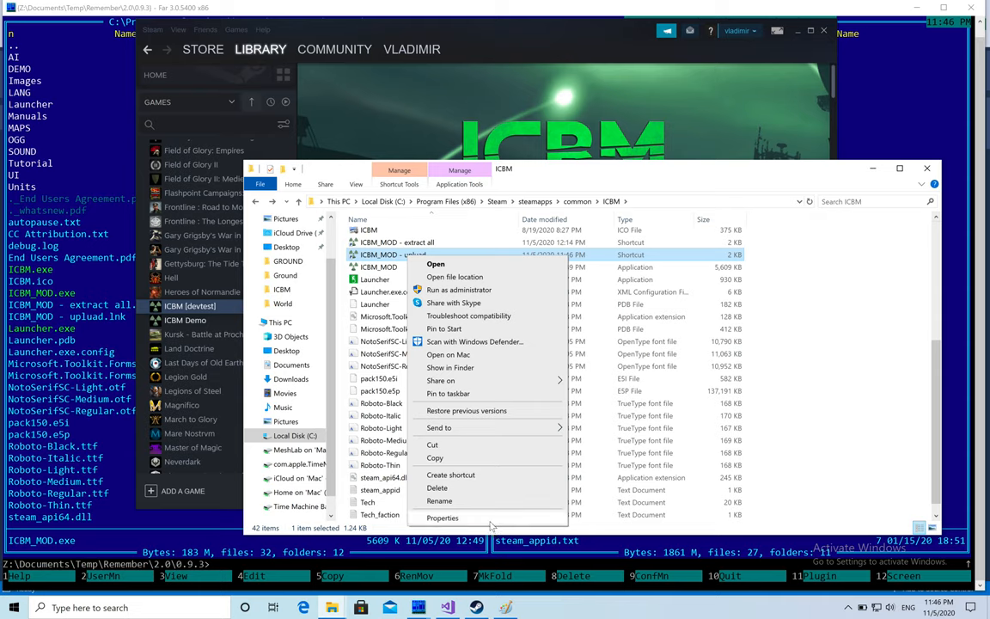
left_click(443, 517)
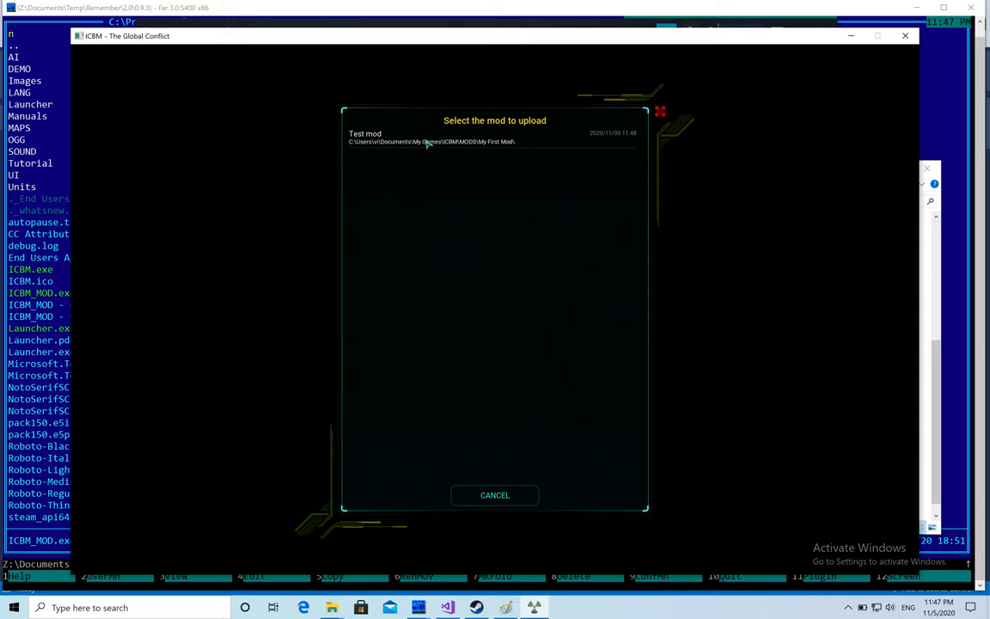
Select Test mod for upload and review its preview, which flags a missing preview image
left_click(364, 138)
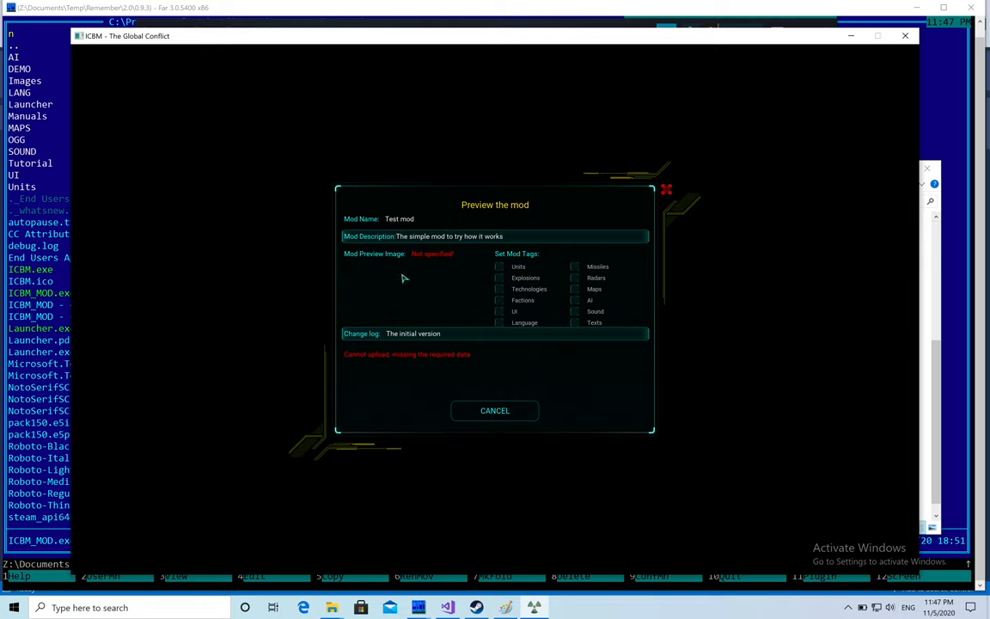
mouse_move(433, 318)
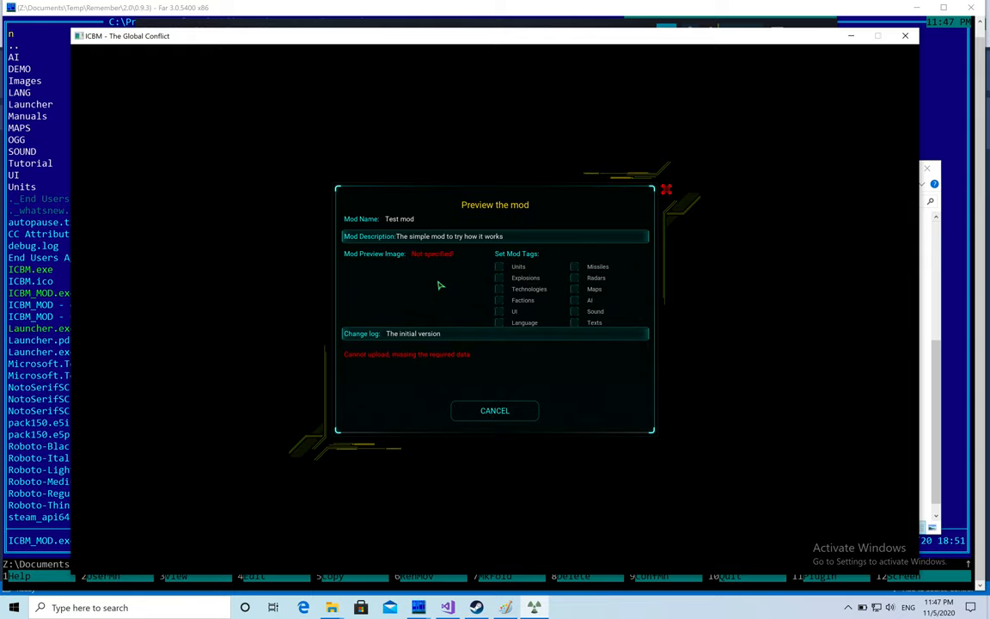
mouse_move(458, 355)
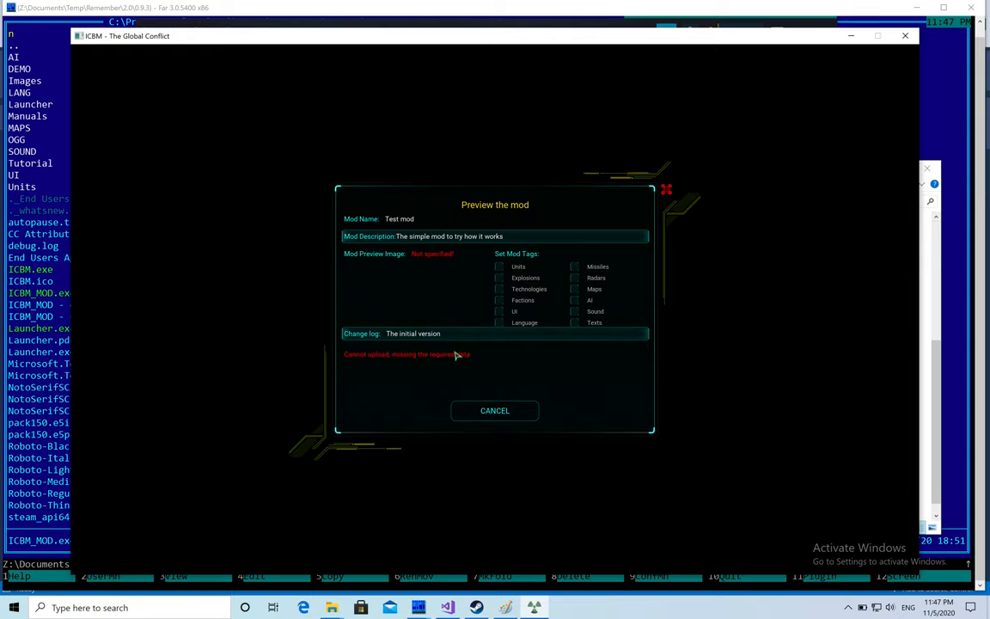
left_click(496, 409)
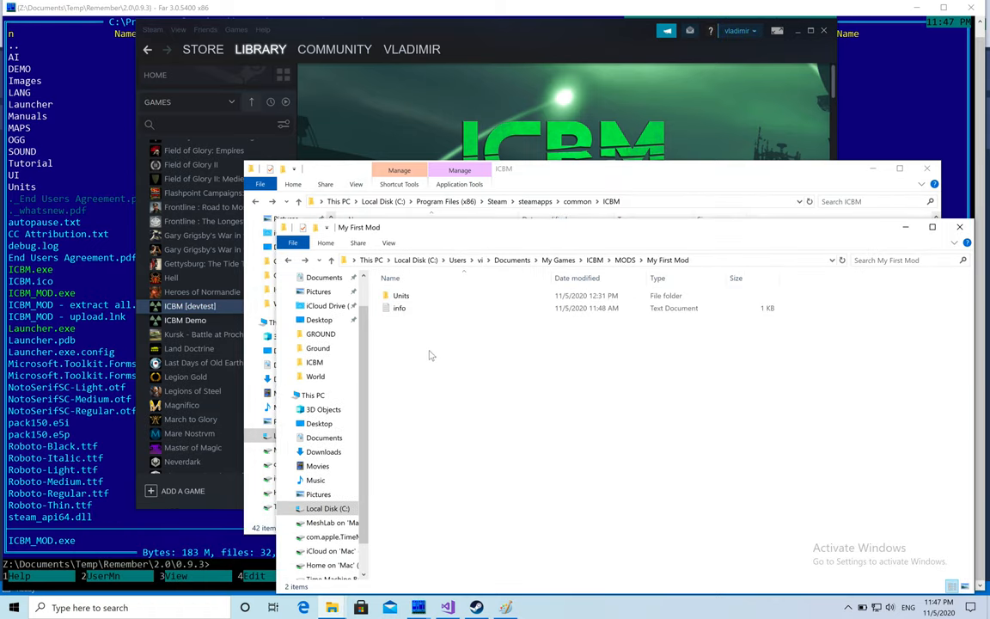
mouse_move(409, 359)
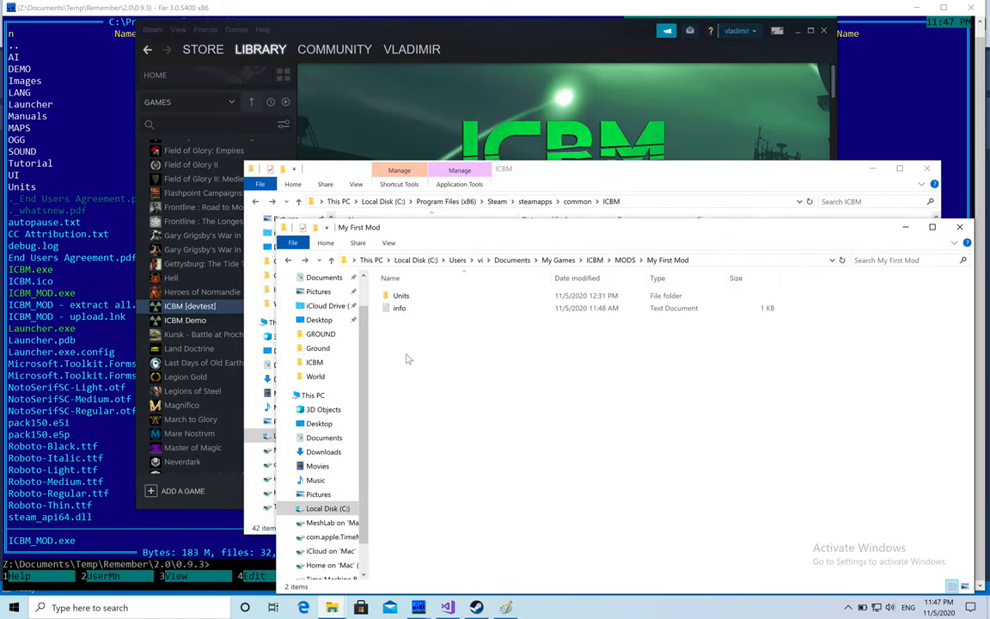
mouse_move(525, 536)
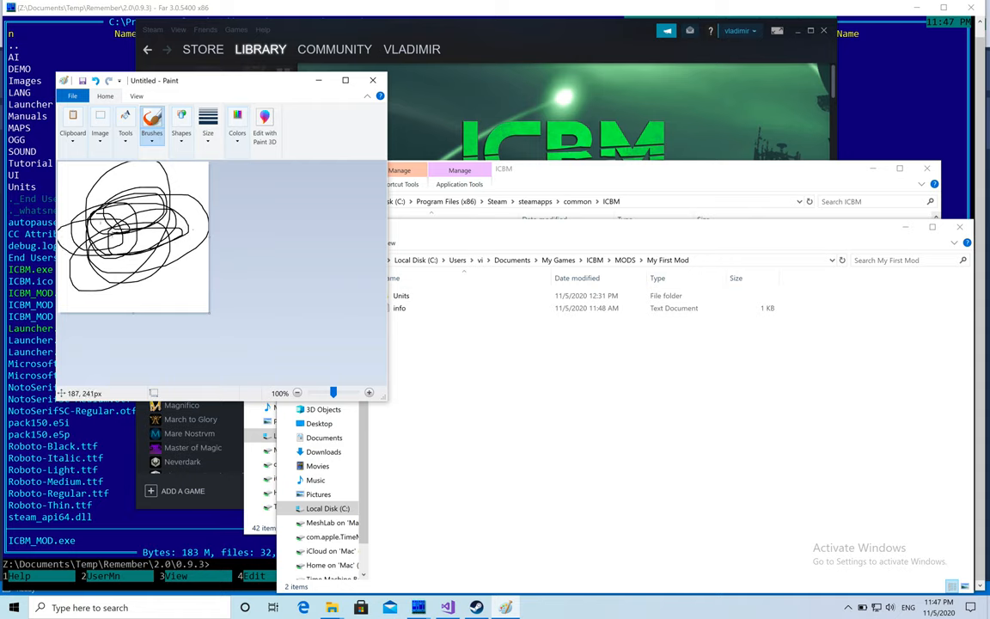
mouse_move(183, 268)
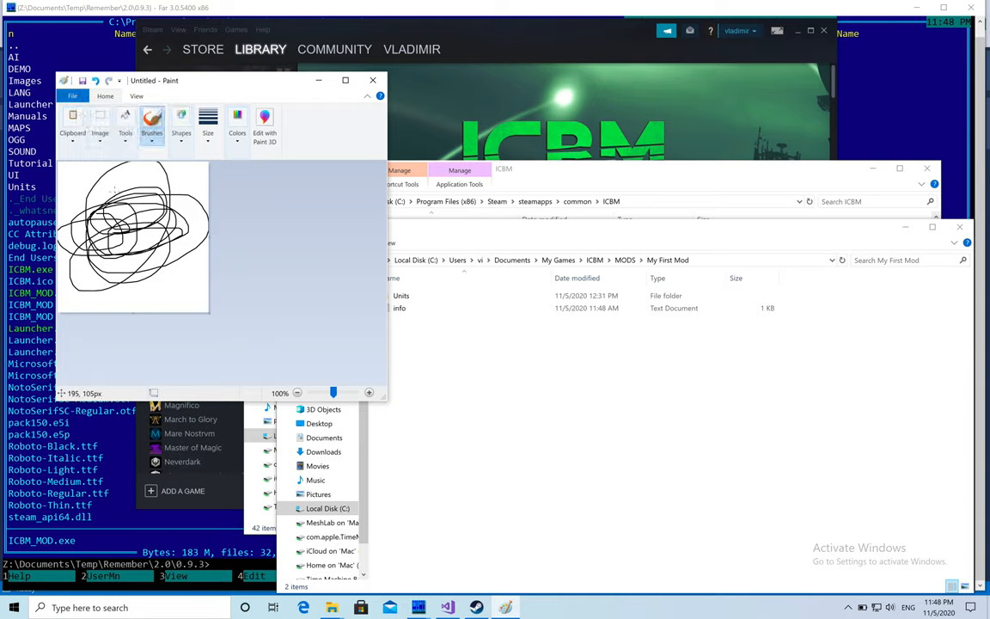
mouse_move(72, 96)
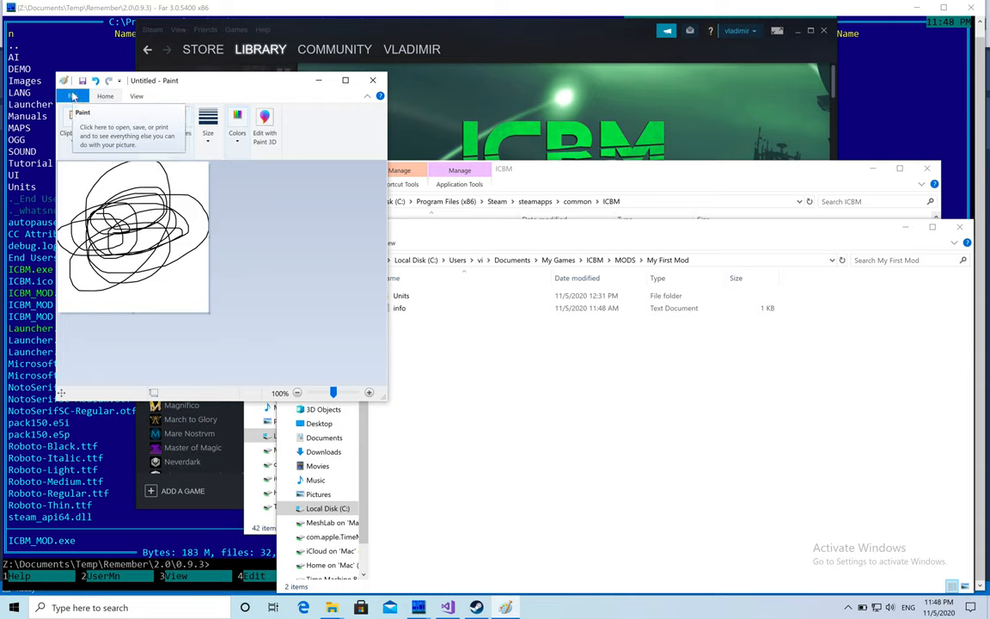
Start saving the drawing and navigate to Documents > My Games > MODS > My First Mod
left_click(72, 96)
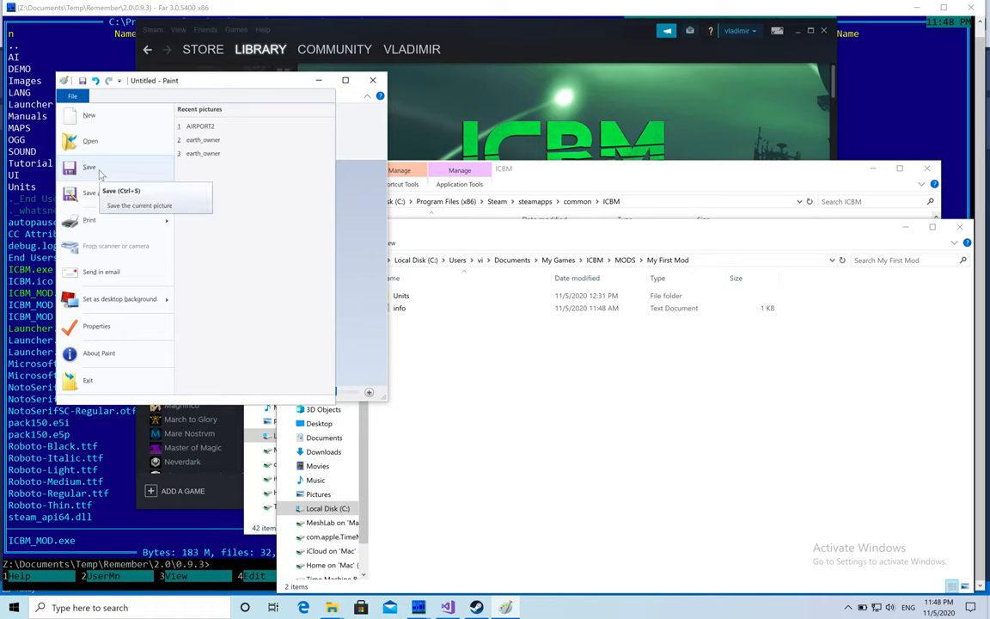
left_click(89, 167)
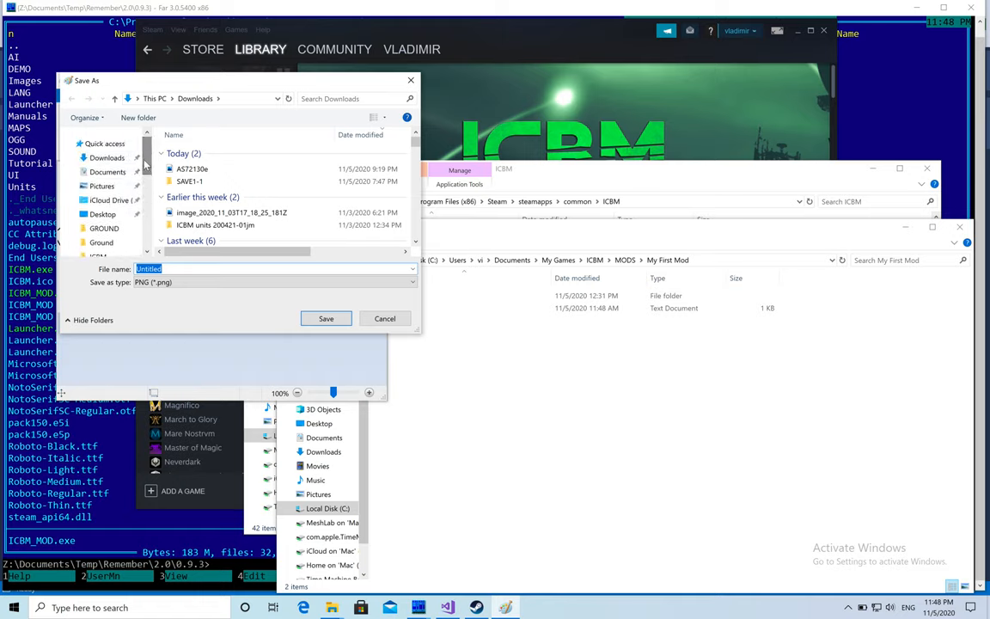
left_click(107, 172)
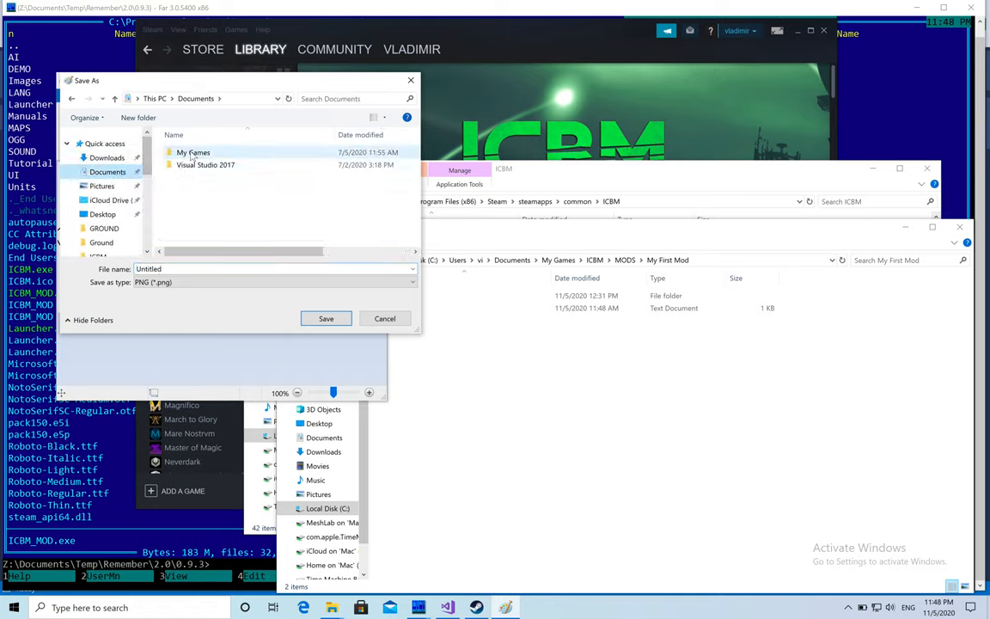
double_click(192, 151)
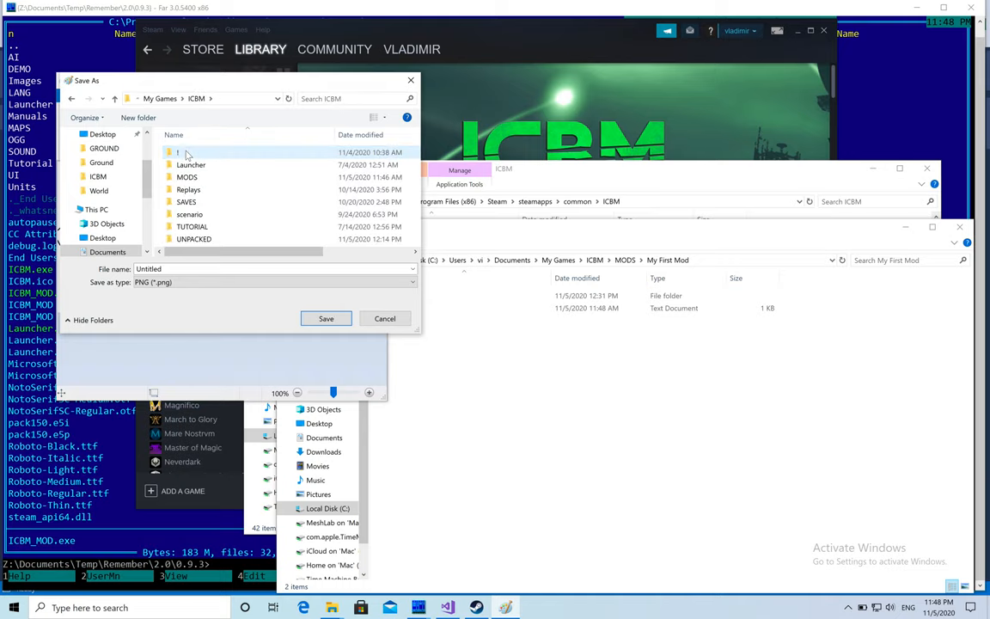
double_click(186, 177)
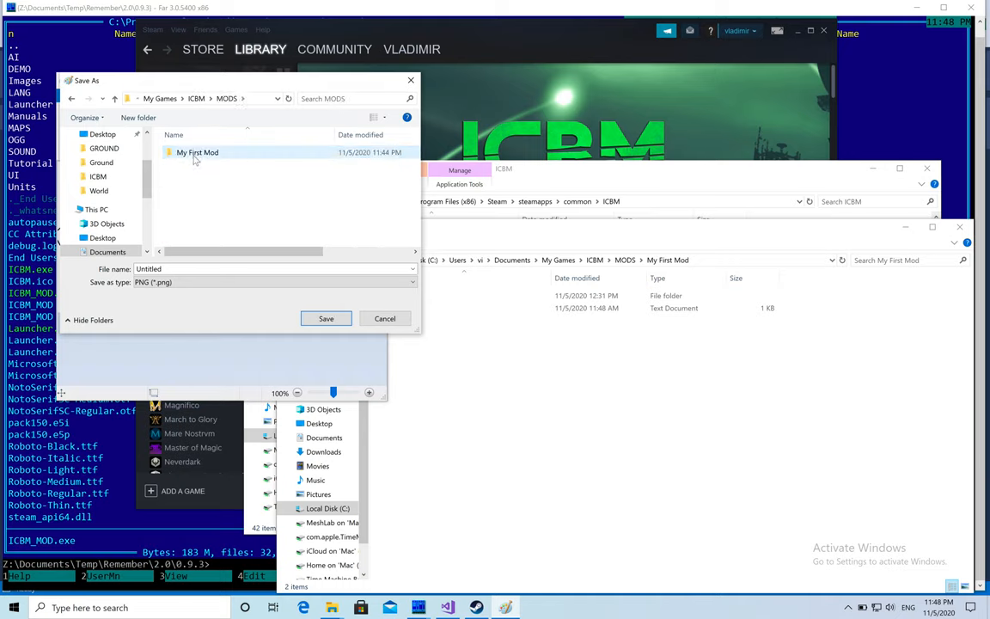
double_click(198, 151)
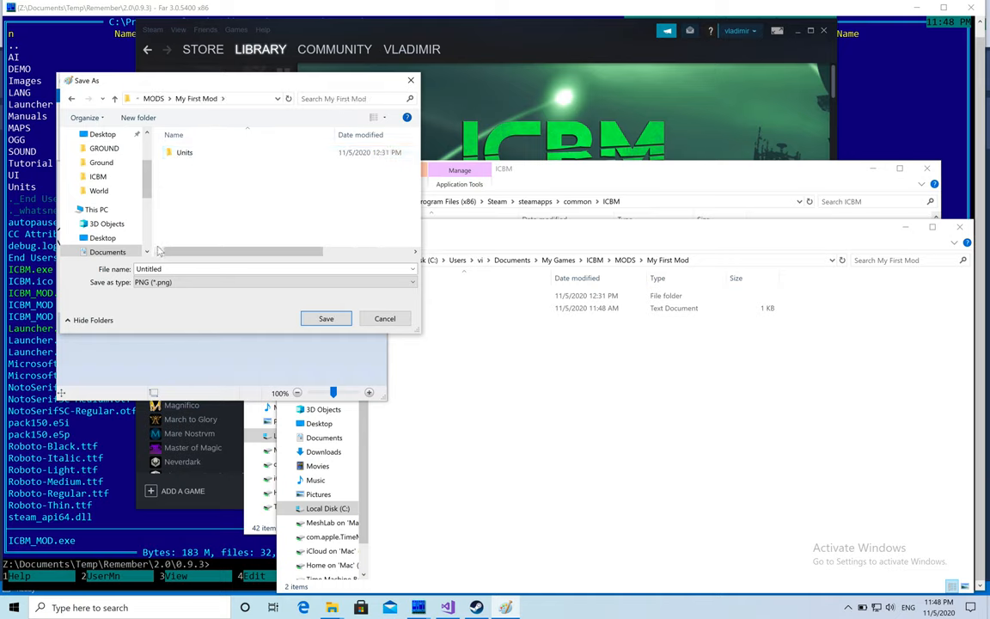
Save the drawing as a PNG named 'preview' in the My First Mod folder
type("p")
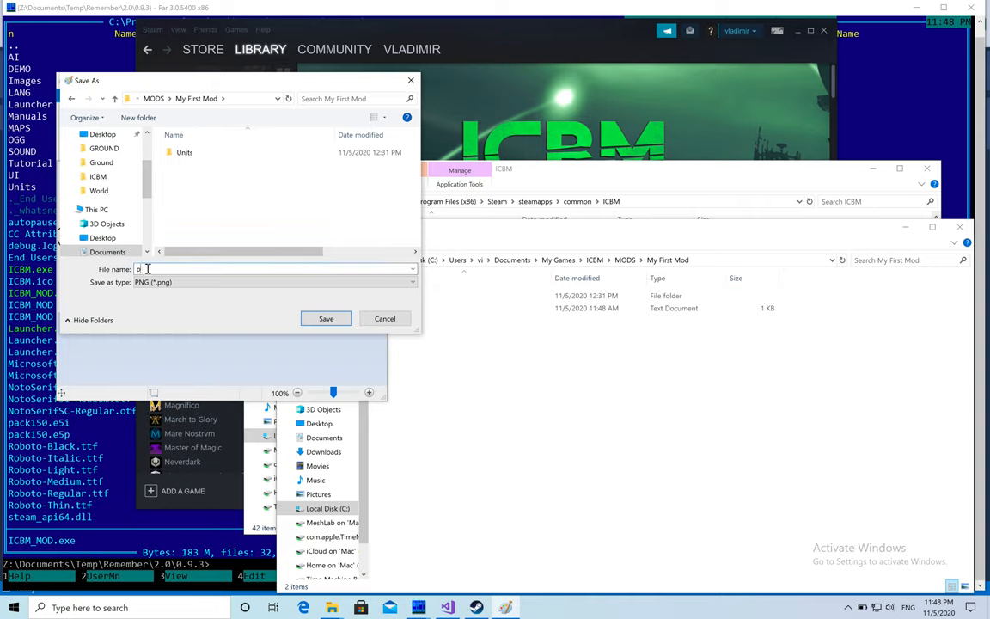
type("review")
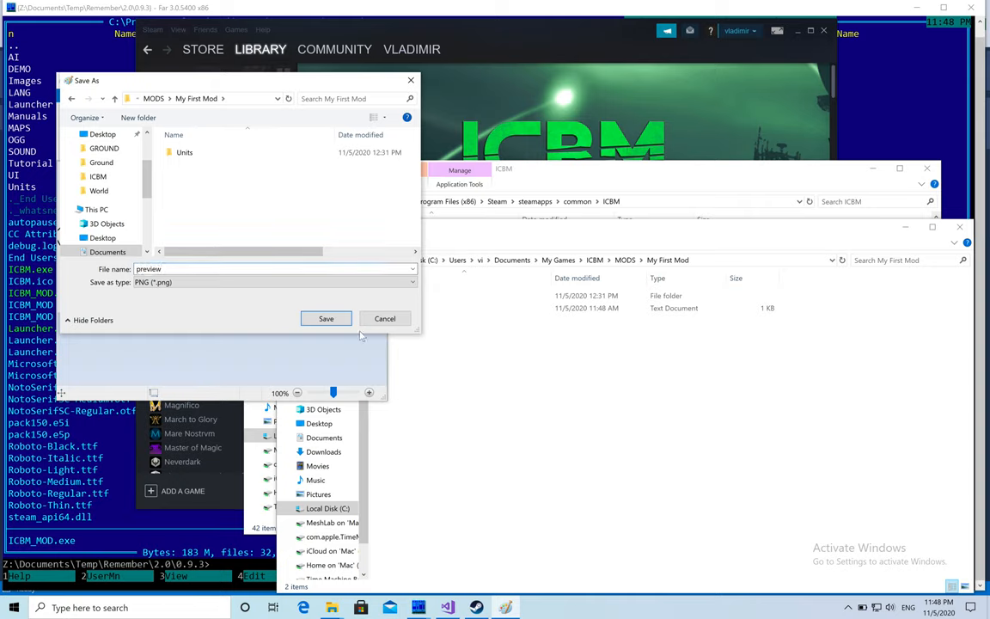
left_click(327, 318)
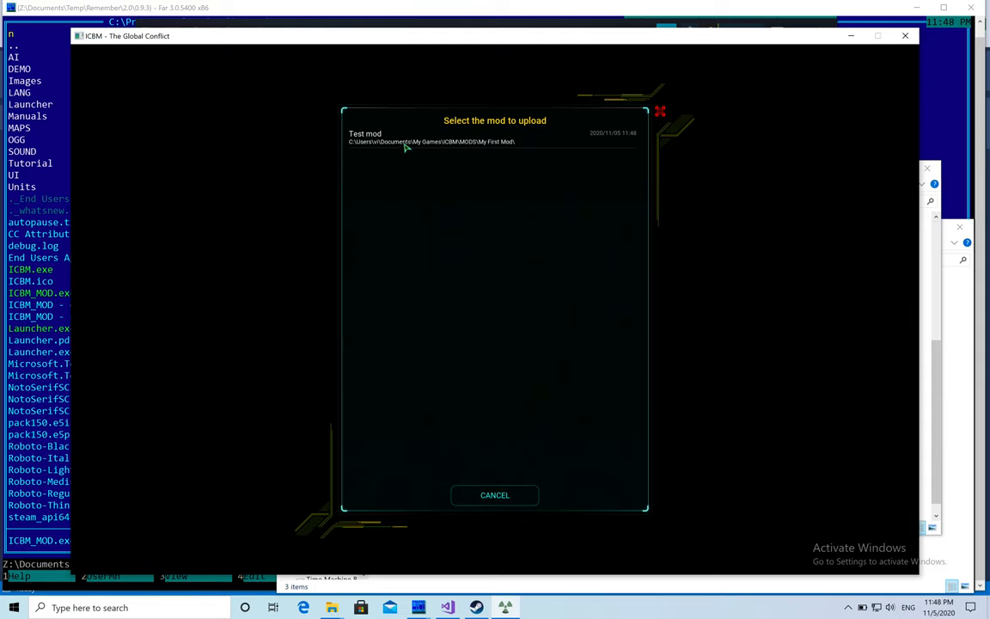
Select Test mod, tag it as Units, and upload it to the Workshop
left_click(364, 137)
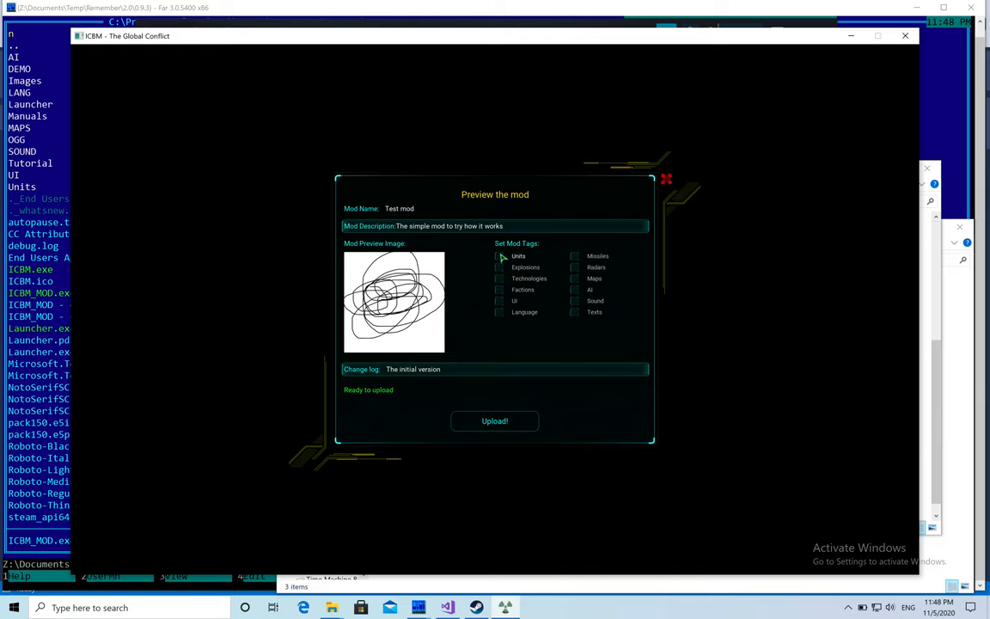
mouse_move(502, 258)
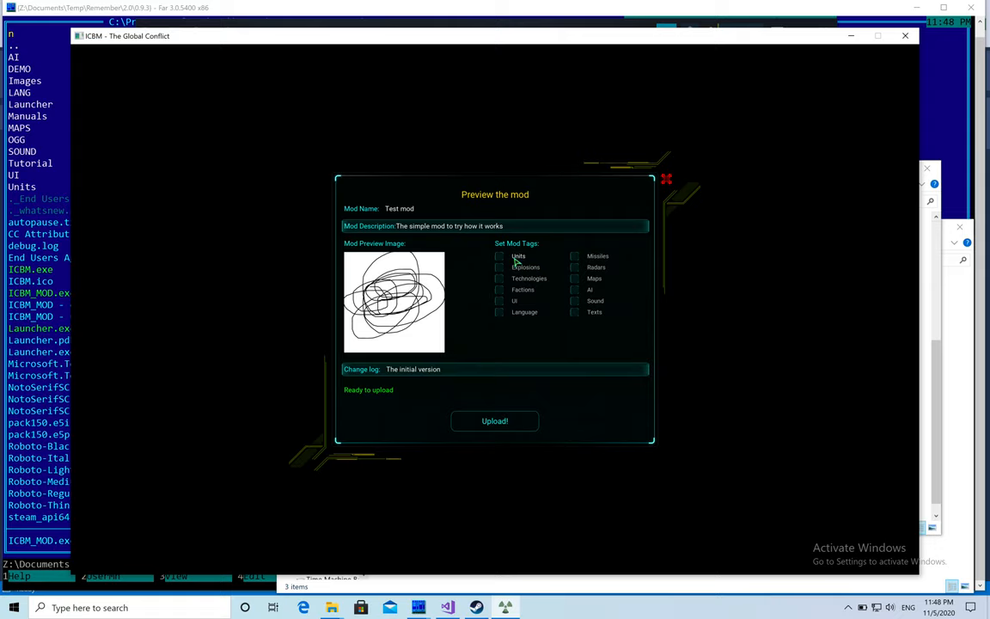
mouse_move(512, 261)
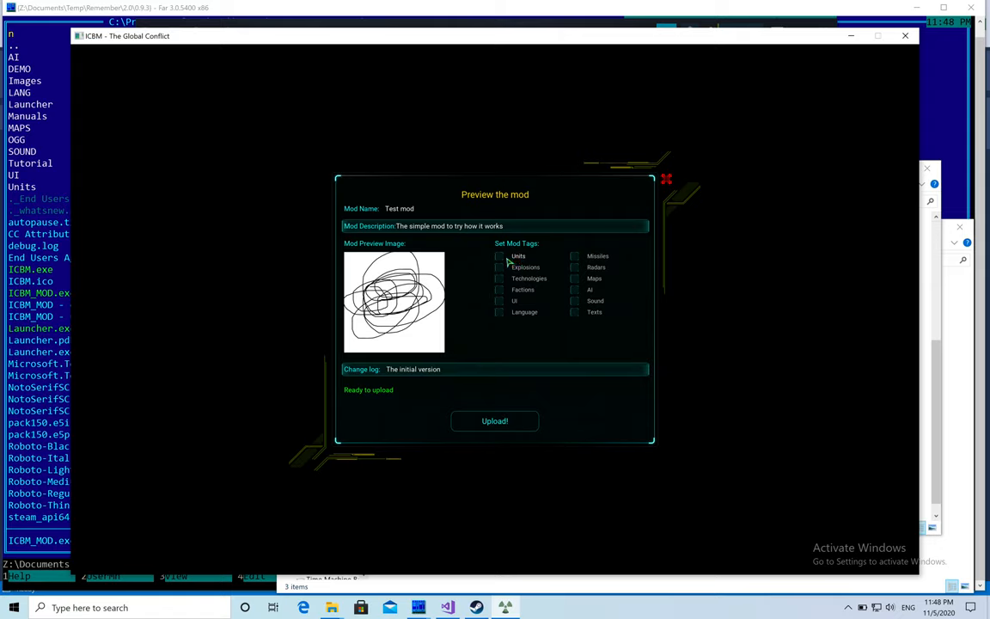
left_click(499, 256)
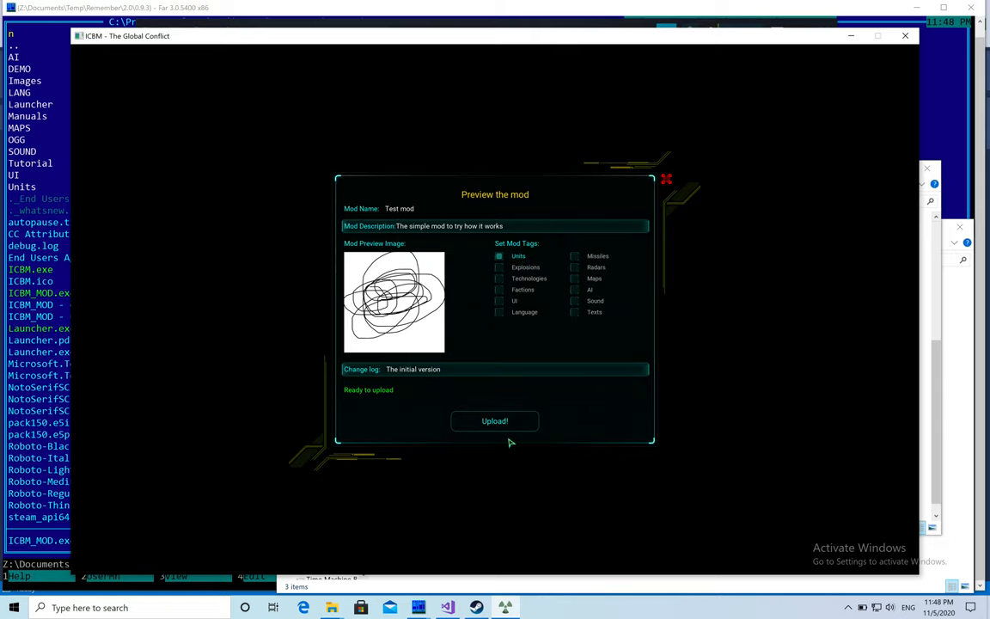
left_click(495, 420)
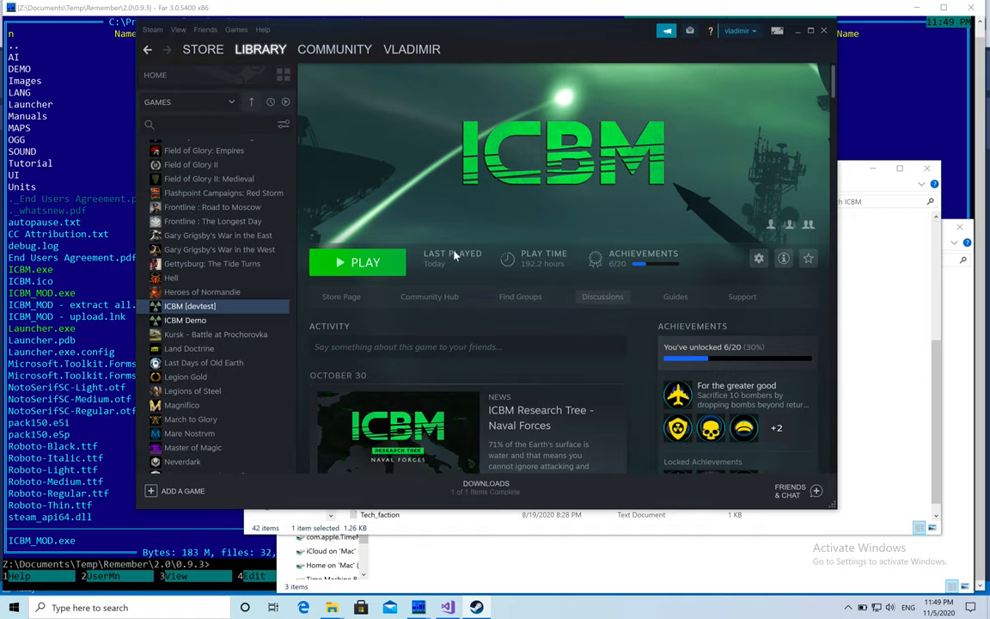
Go to the ICBM community hub's Workshop and list its items
left_click(334, 49)
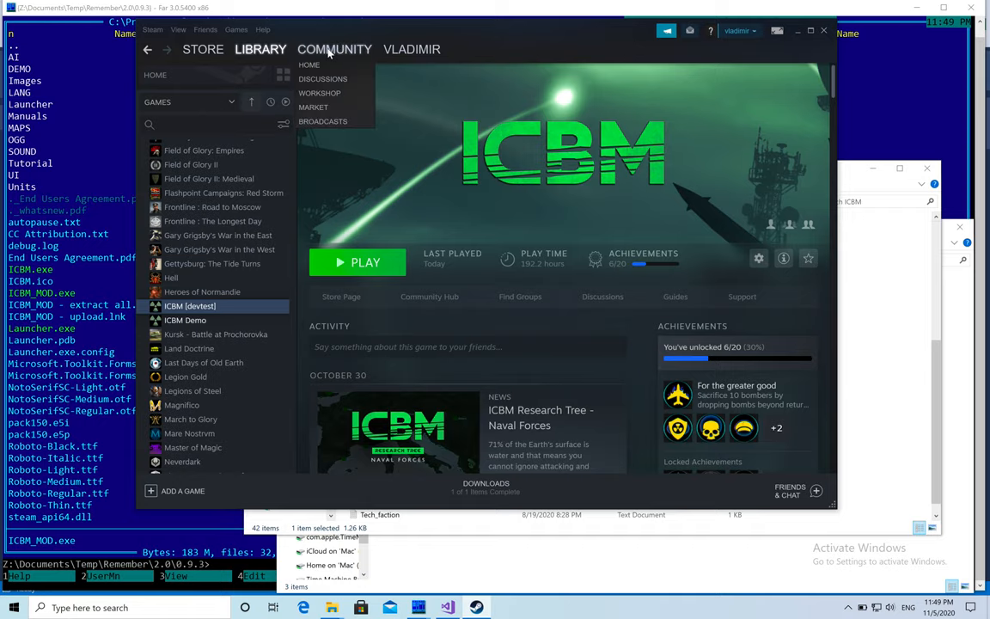
left_click(334, 48)
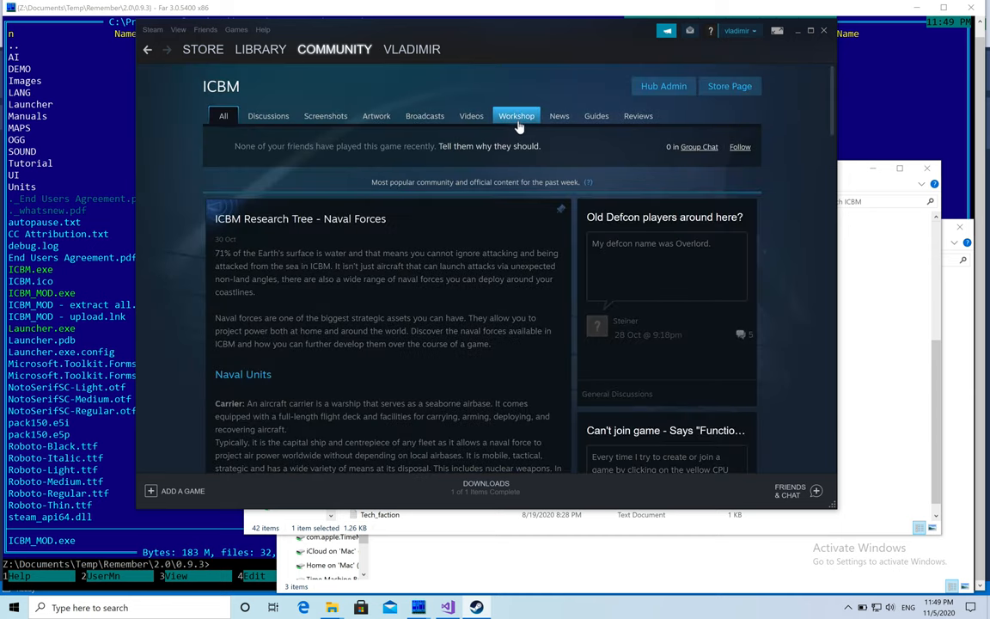
left_click(512, 115)
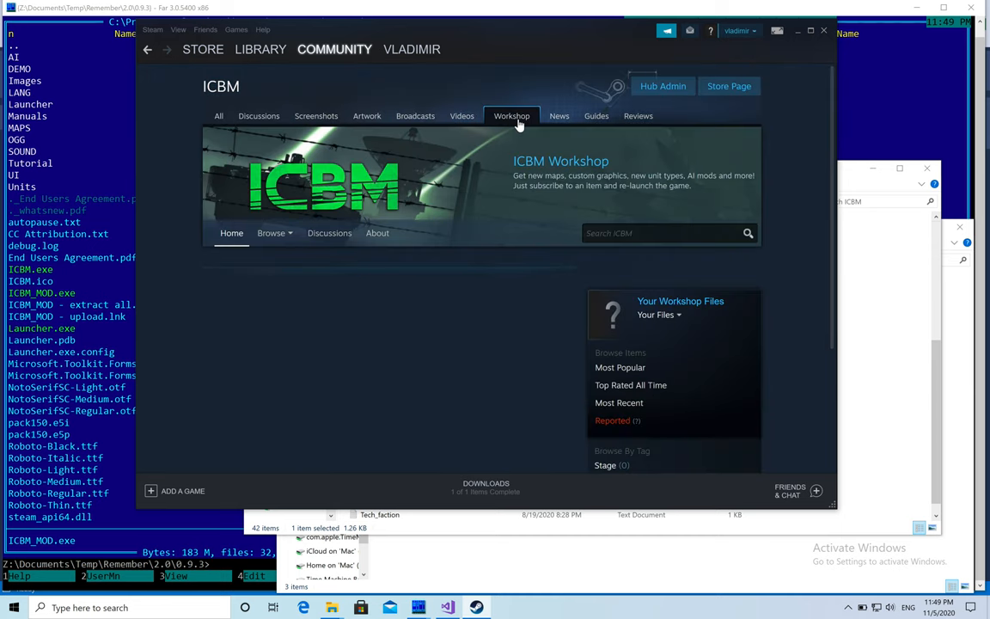
left_click(272, 234)
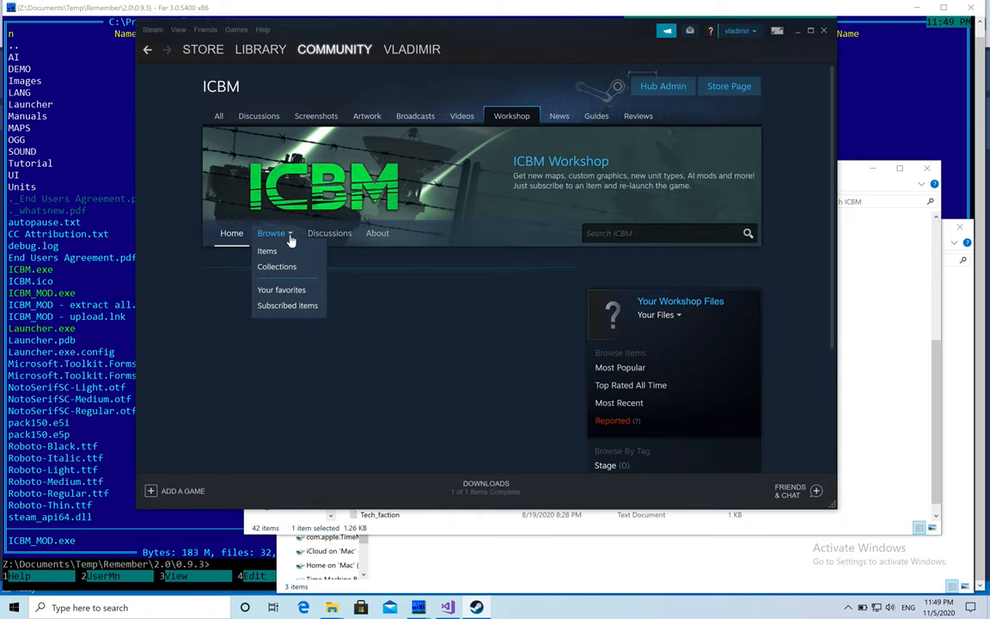
left_click(269, 251)
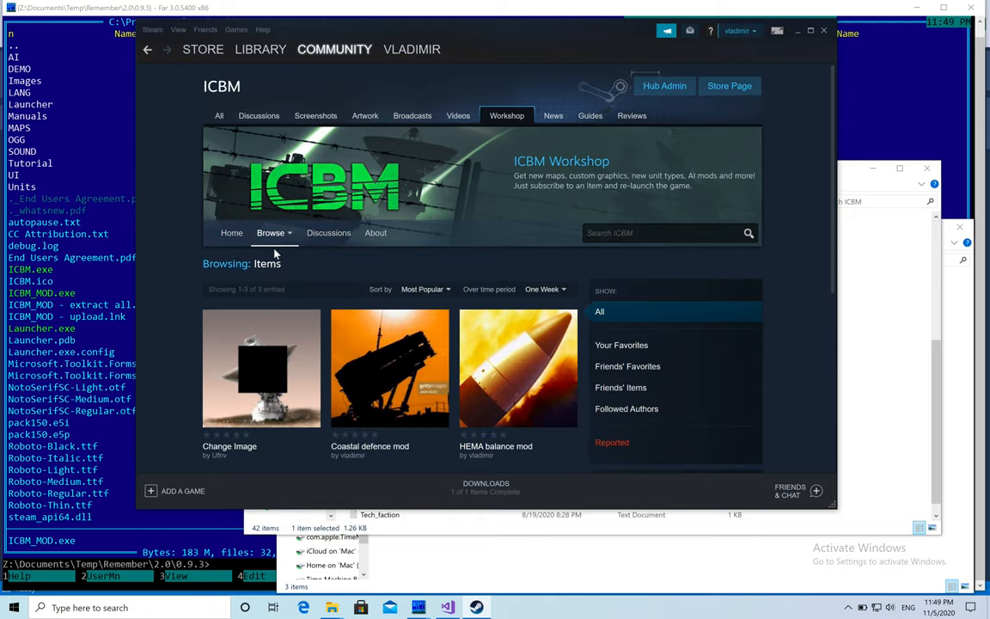
scroll("down", 3)
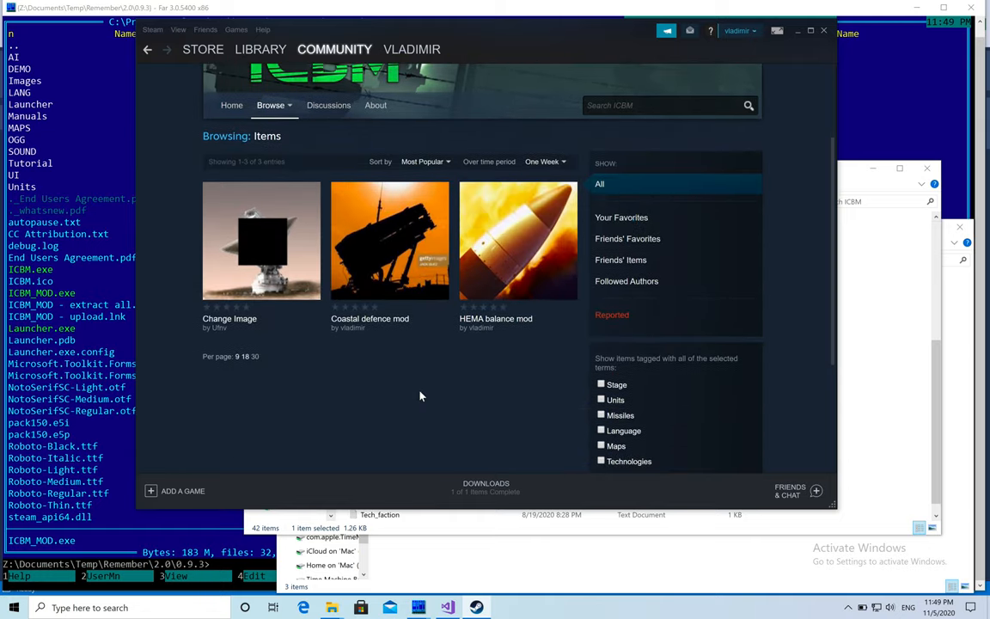
Check the Workshop collections, then return to the items list where Test mod appears
left_click(272, 105)
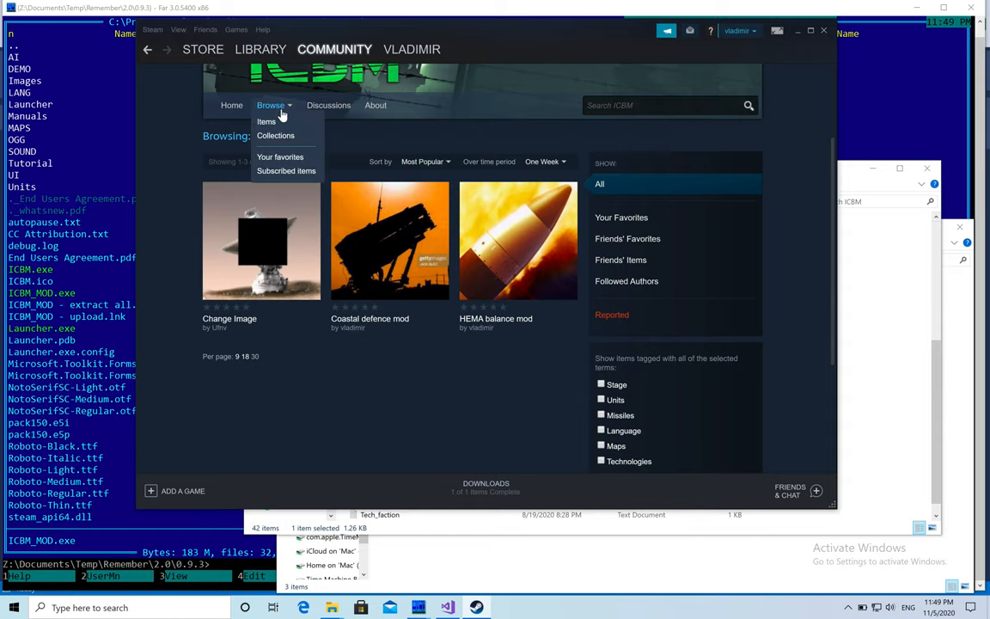
left_click(275, 134)
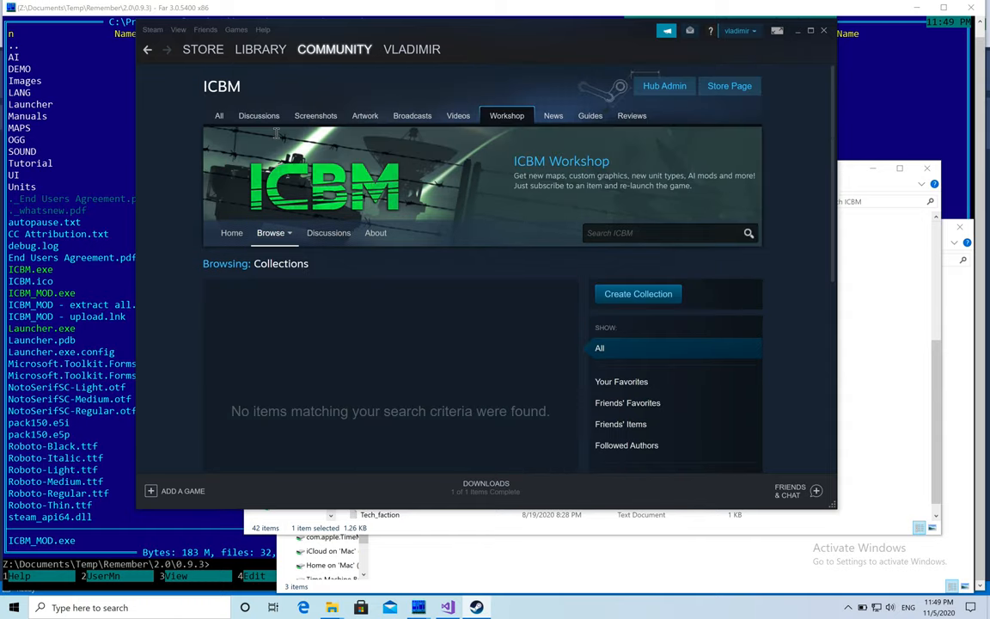
mouse_move(272, 245)
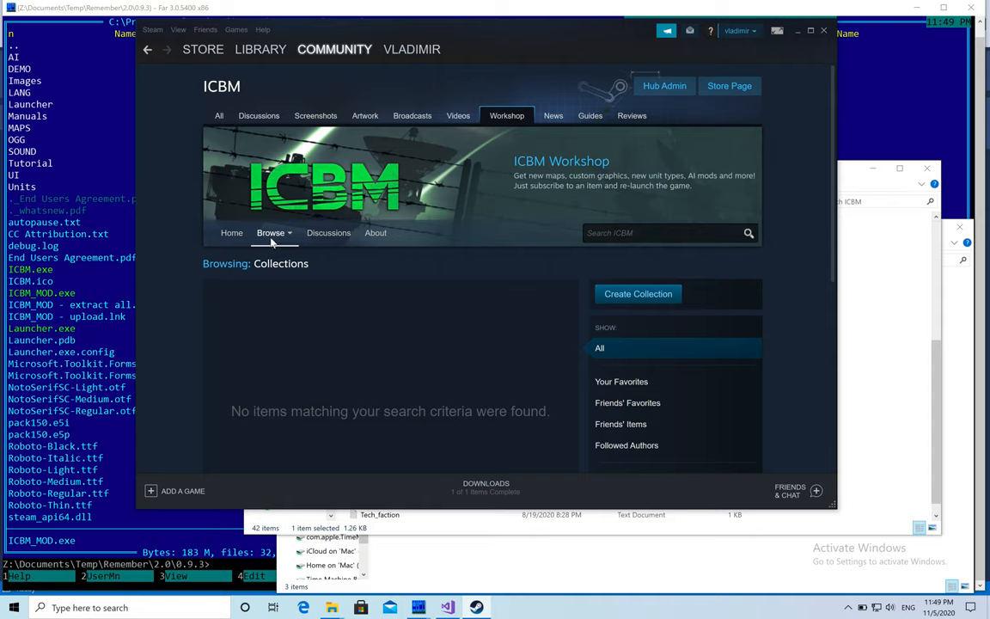
mouse_move(272, 251)
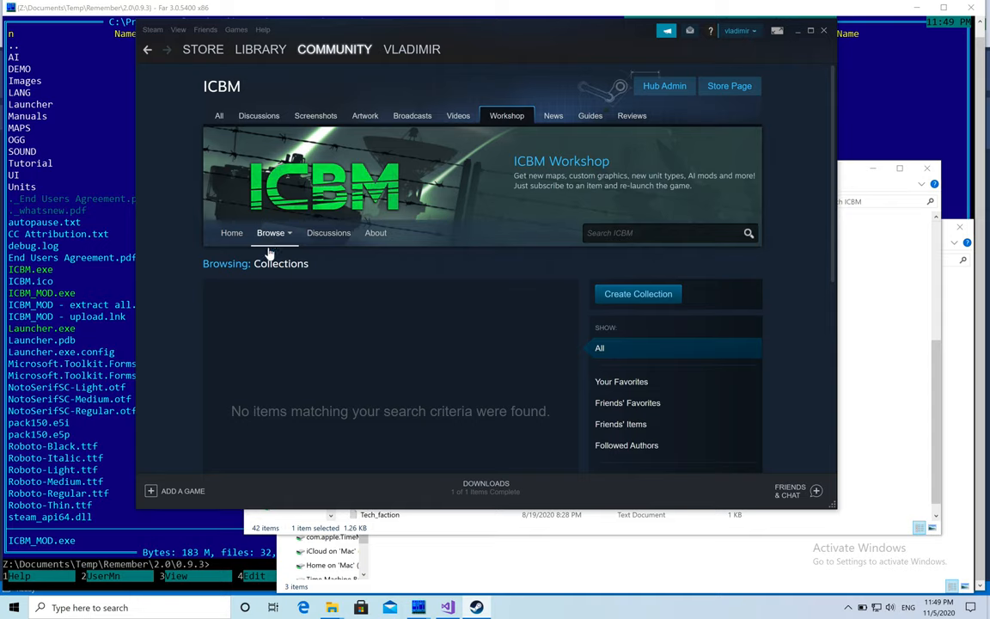
left_click(272, 232)
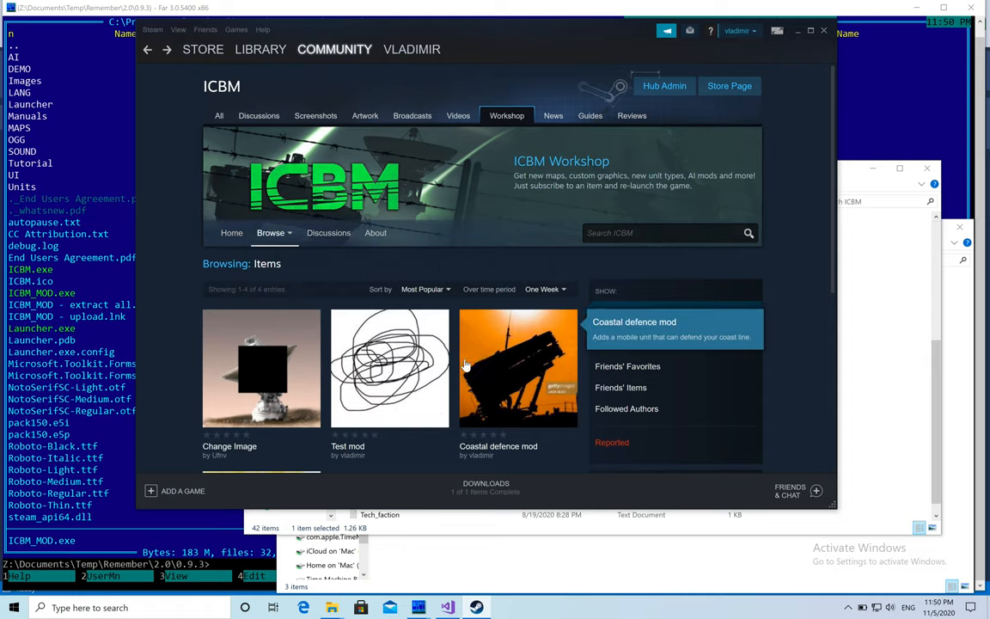
scroll("down", 3)
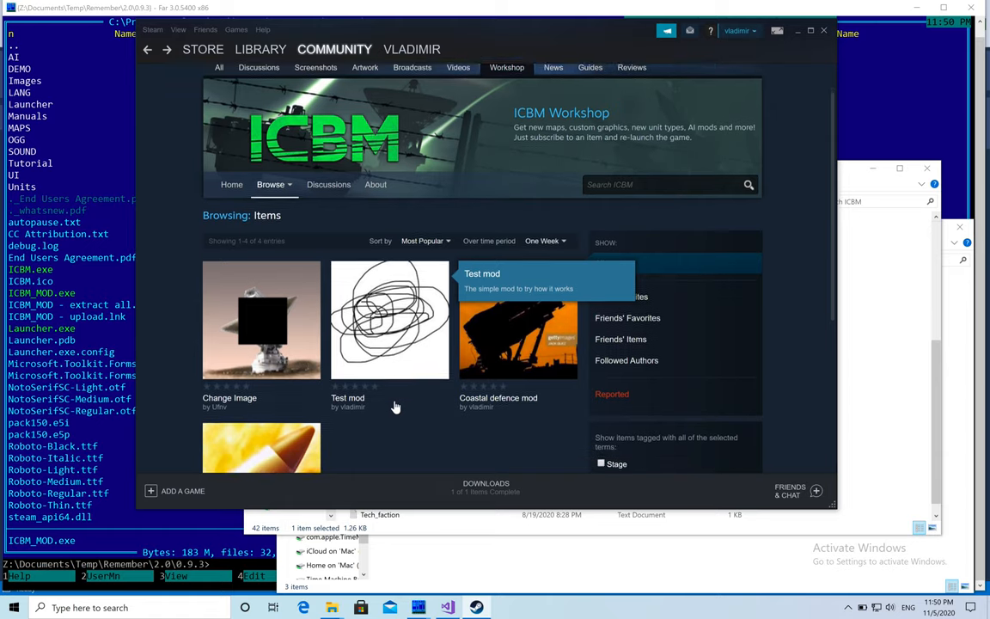